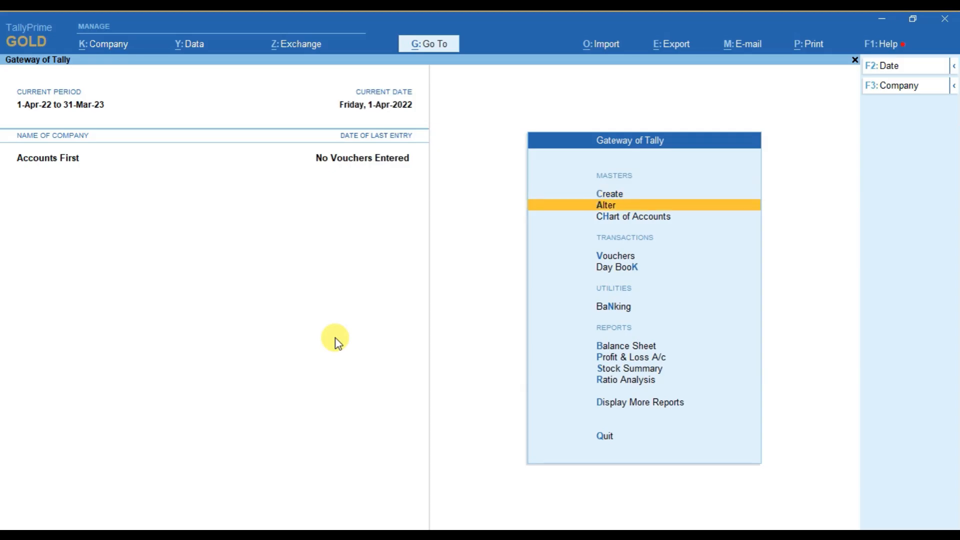
Open the TAX INVOICE voucher type for alteration via Alter > Voucher Type.
{"action": "left_click", "coordinate": [616, 255]}
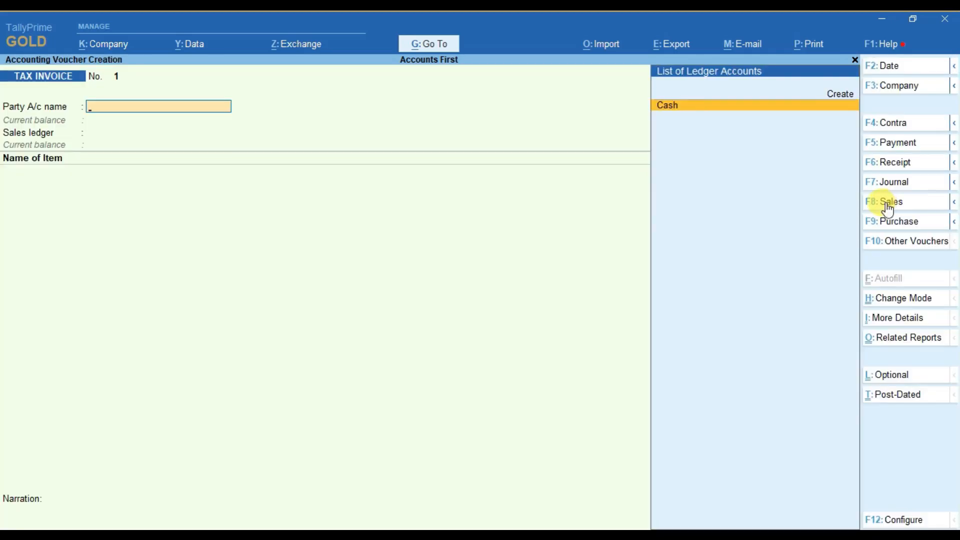
{"action": "mouse_move", "coordinate": [119, 80]}
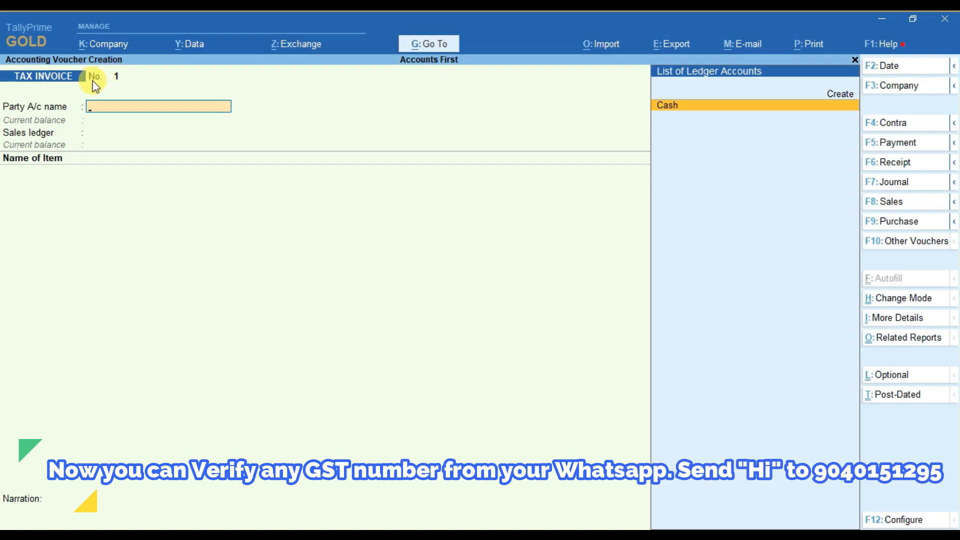
{"action": "mouse_move", "coordinate": [103, 82]}
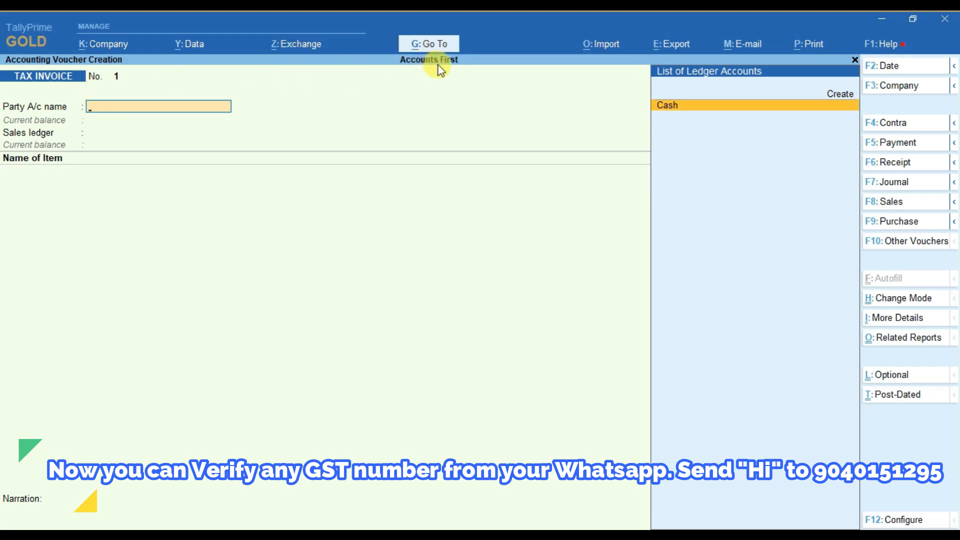
{"action": "mouse_move", "coordinate": [107, 86]}
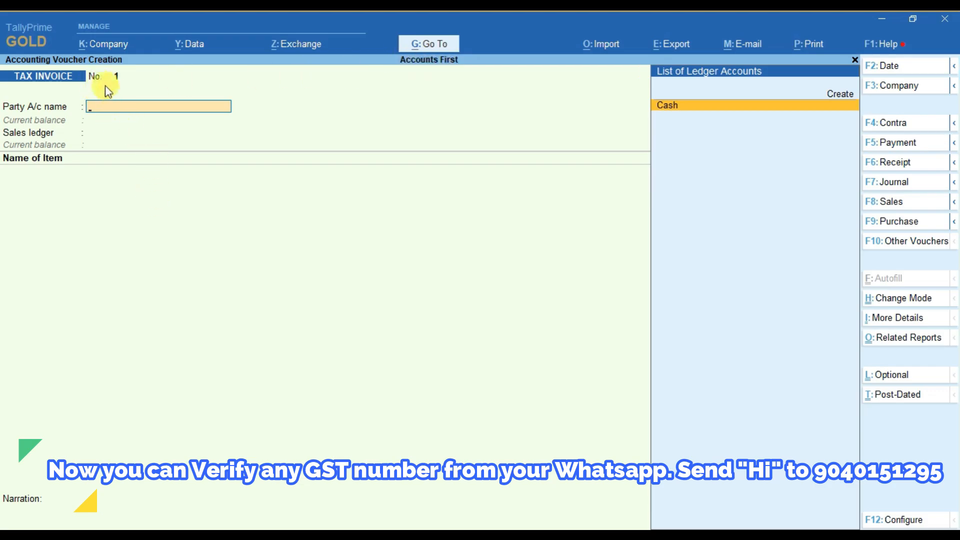
{"action": "mouse_move", "coordinate": [160, 78]}
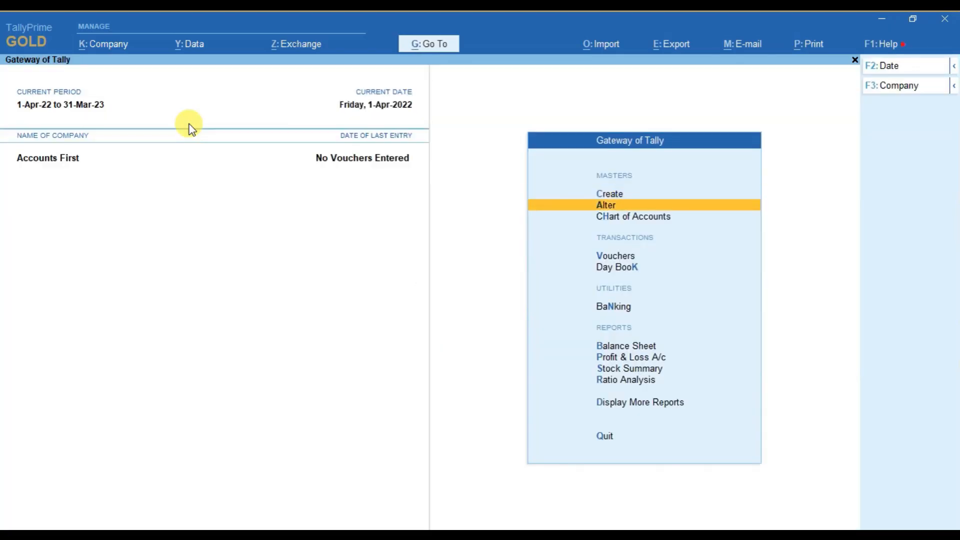
{"action": "left_click", "coordinate": [605, 204]}
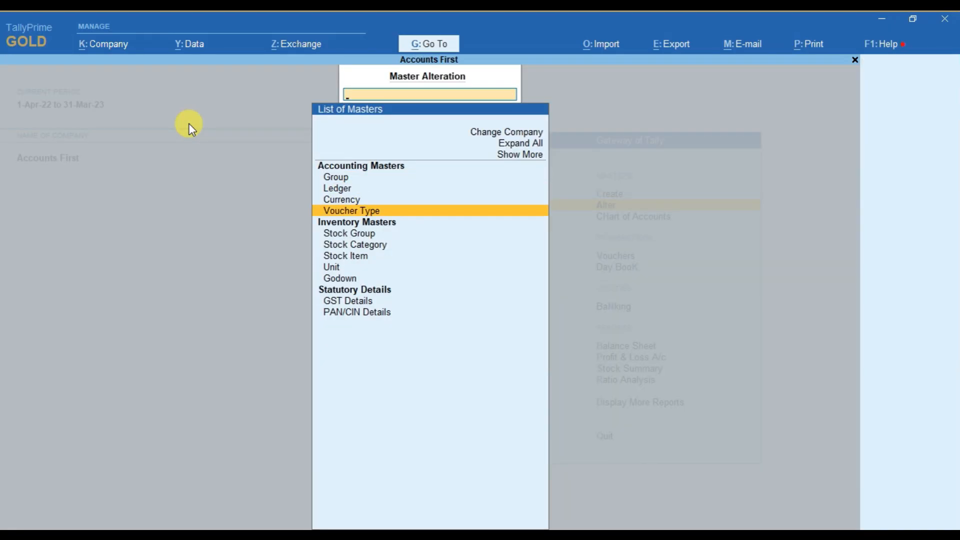
{"action": "left_click", "coordinate": [351, 210]}
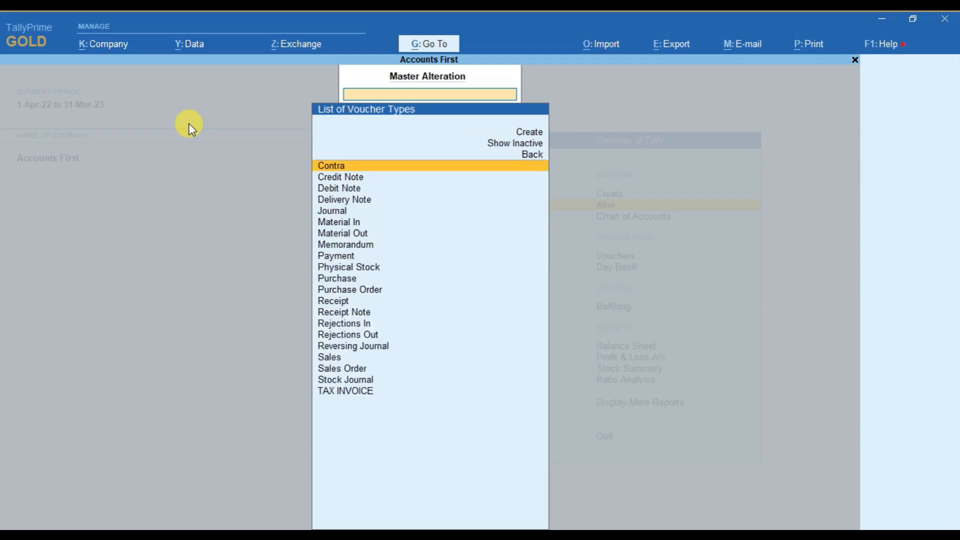
{"action": "type", "text": "TAX"}
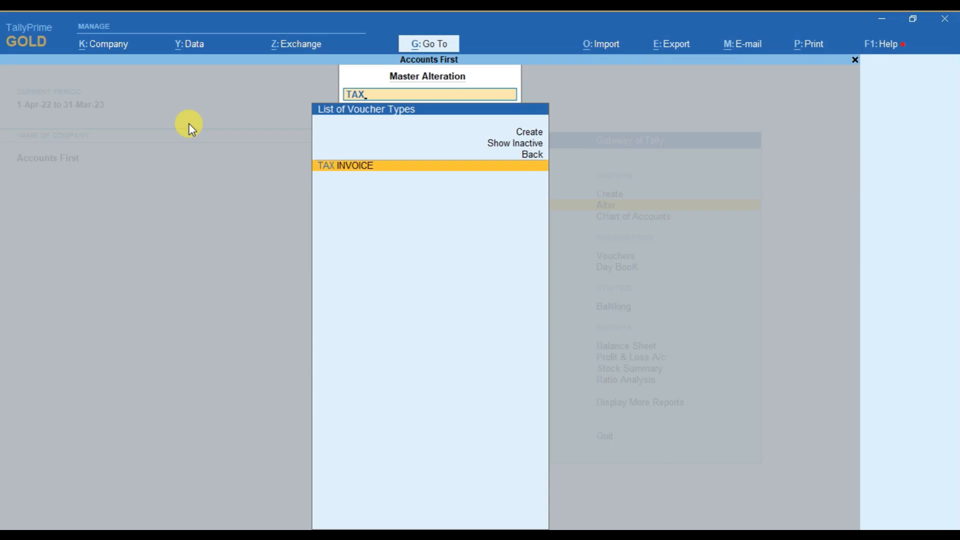
{"action": "left_click", "coordinate": [345, 165]}
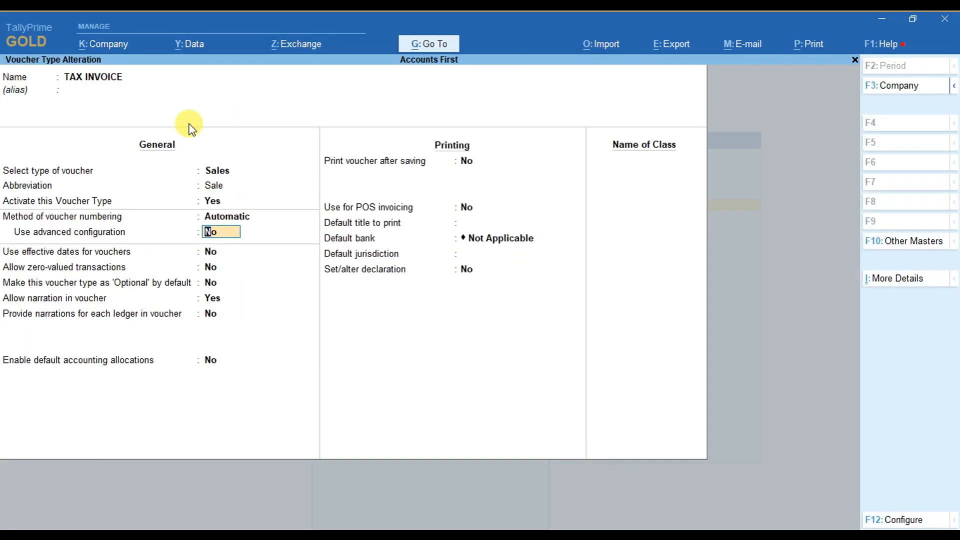
{"action": "mouse_move", "coordinate": [113, 244]}
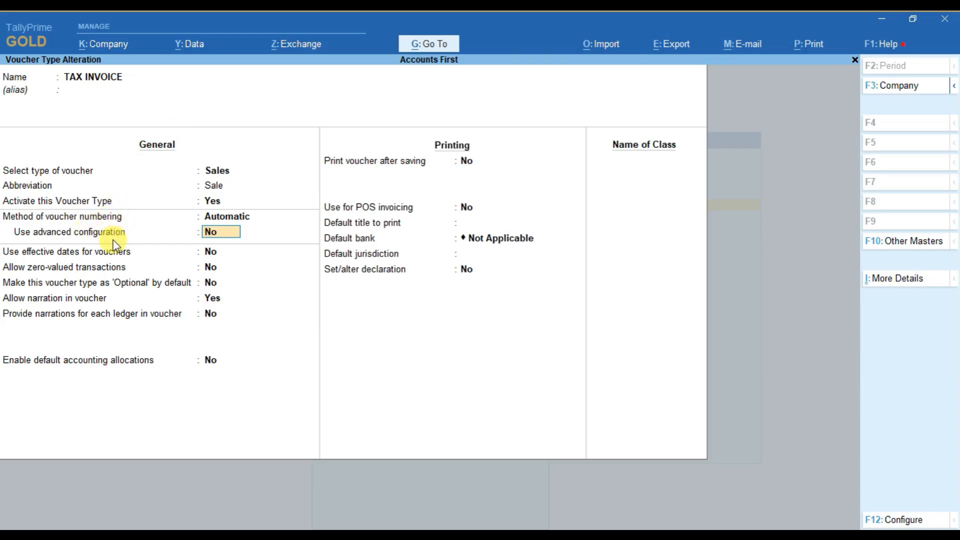
Enable Use advanced configuration (Yes) for TAX INVOICE numbering.
{"action": "type", "text": "Y"}
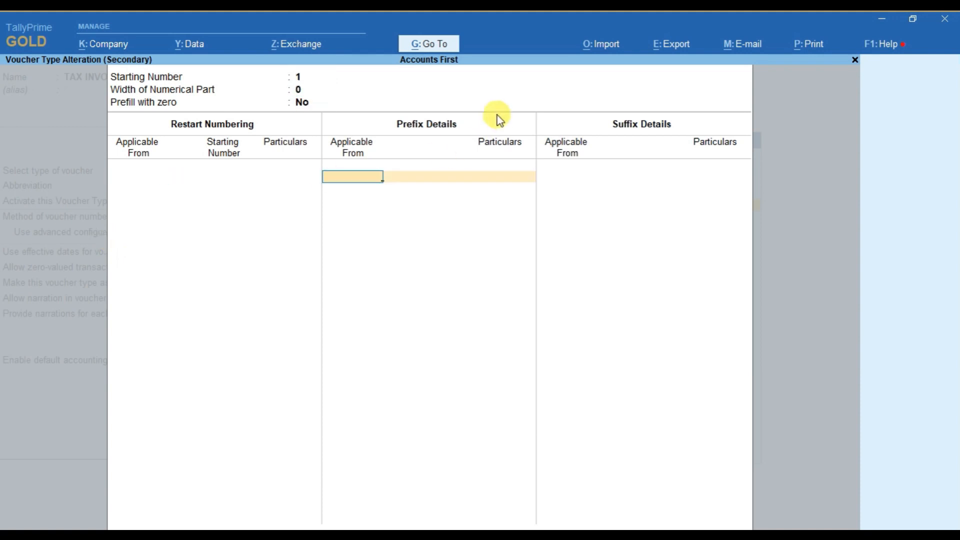
{"action": "mouse_move", "coordinate": [361, 178]}
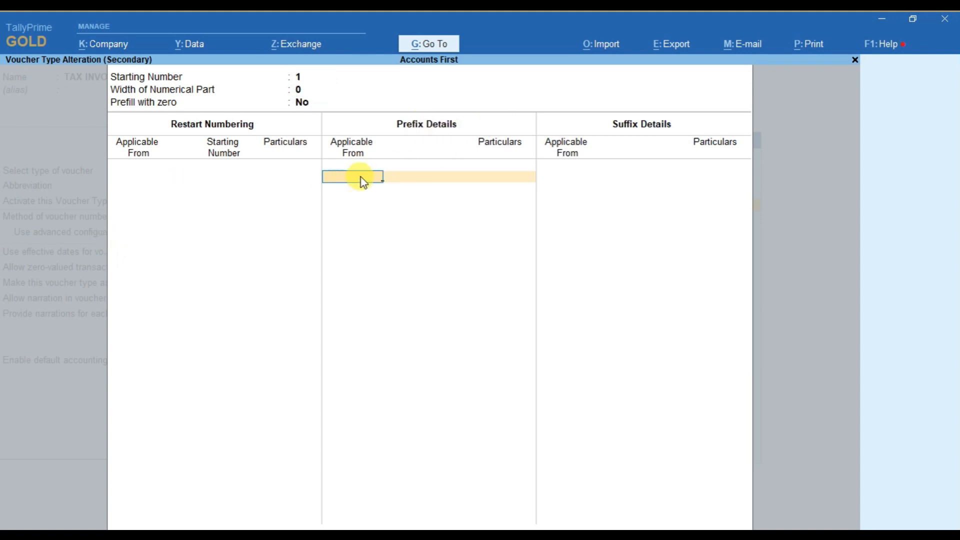
{"action": "mouse_move", "coordinate": [305, 225]}
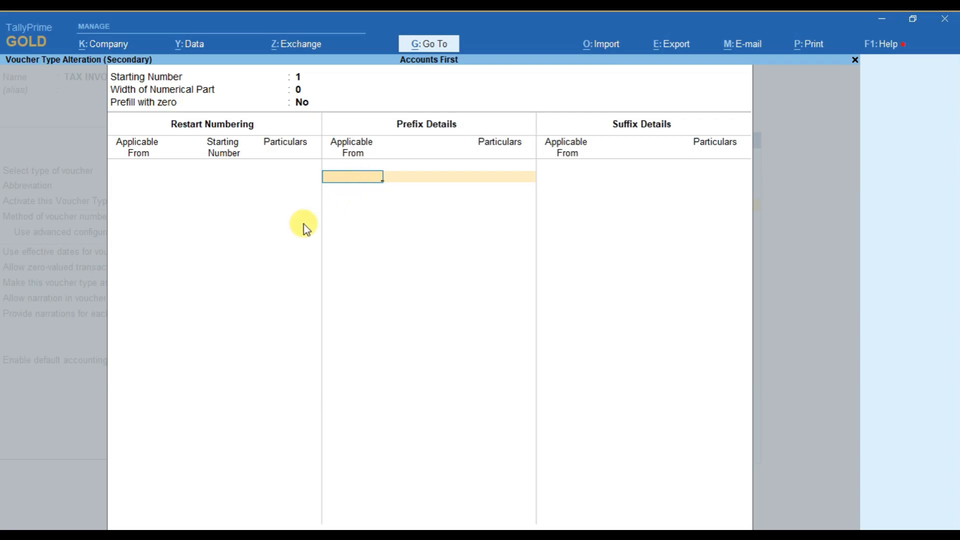
Add prefix AF- applicable from 1-Apr-22 to the TAX INVOICE numbering.
{"action": "type", "text": "1."}
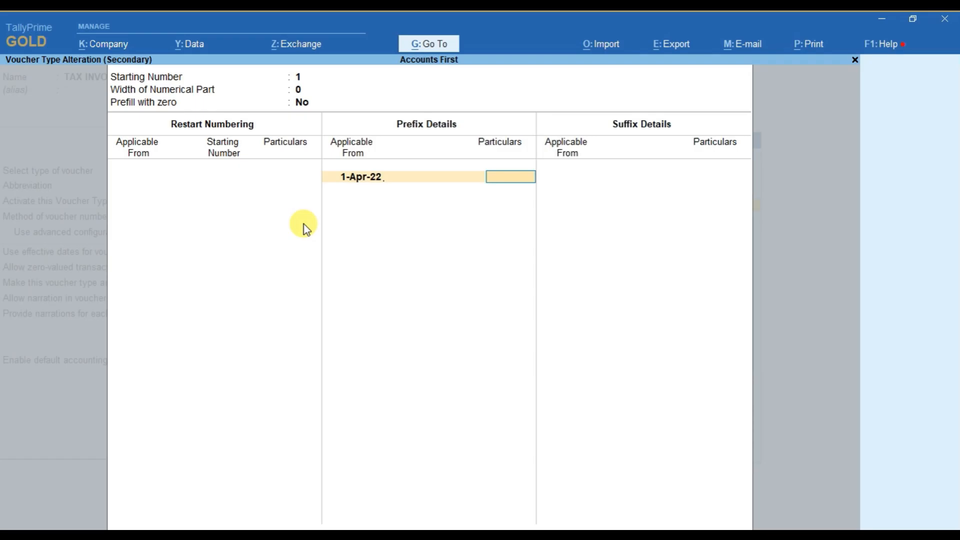
{"action": "type", "text": "AF"}
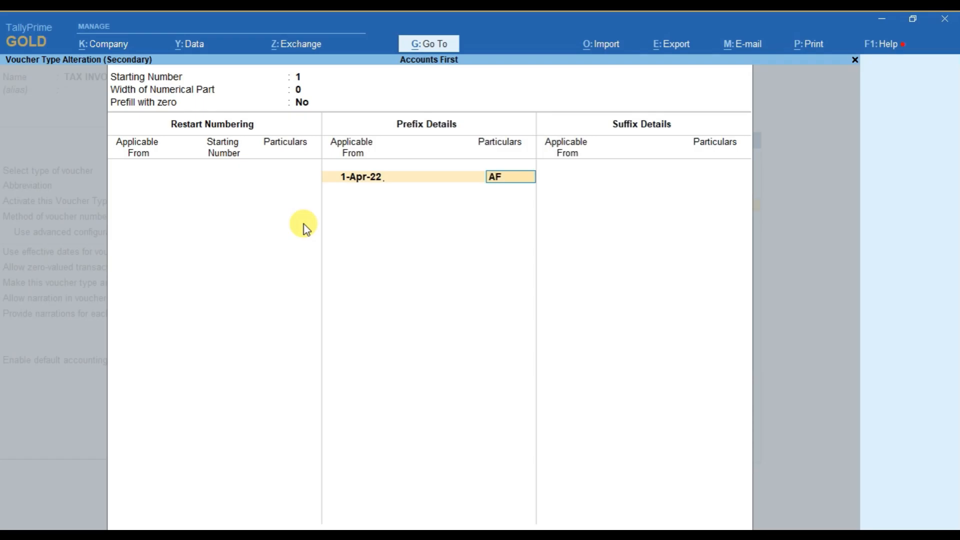
{"action": "type", "text": "-"}
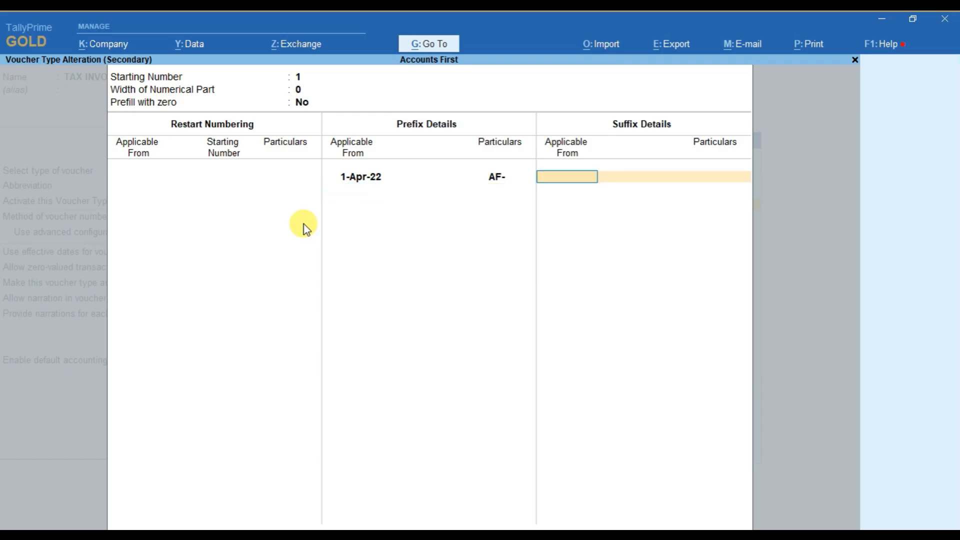
Add suffix -22-23 applicable from 1-Apr-22 and save the TAX INVOICE voucher type.
{"action": "type", "text": "1.4.22"}
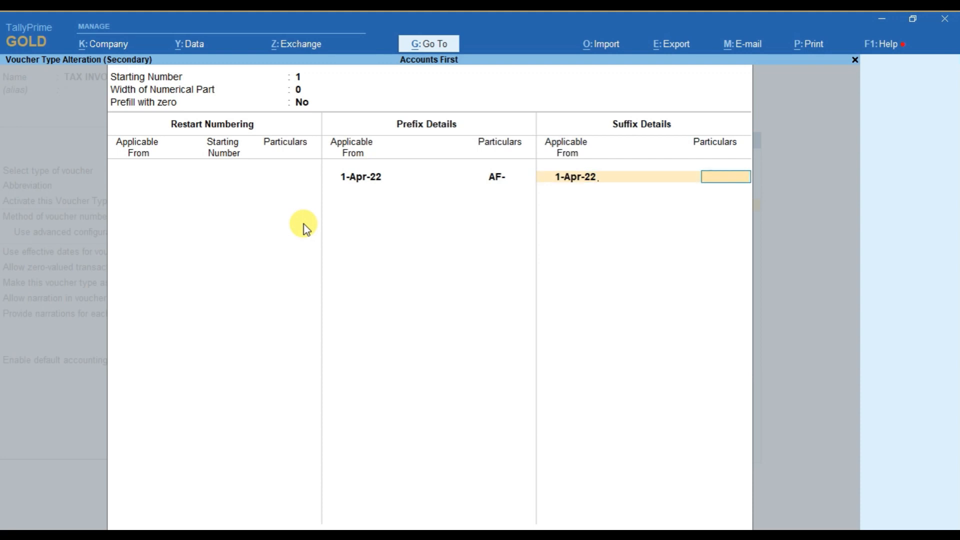
{"action": "type", "text": "-22-"}
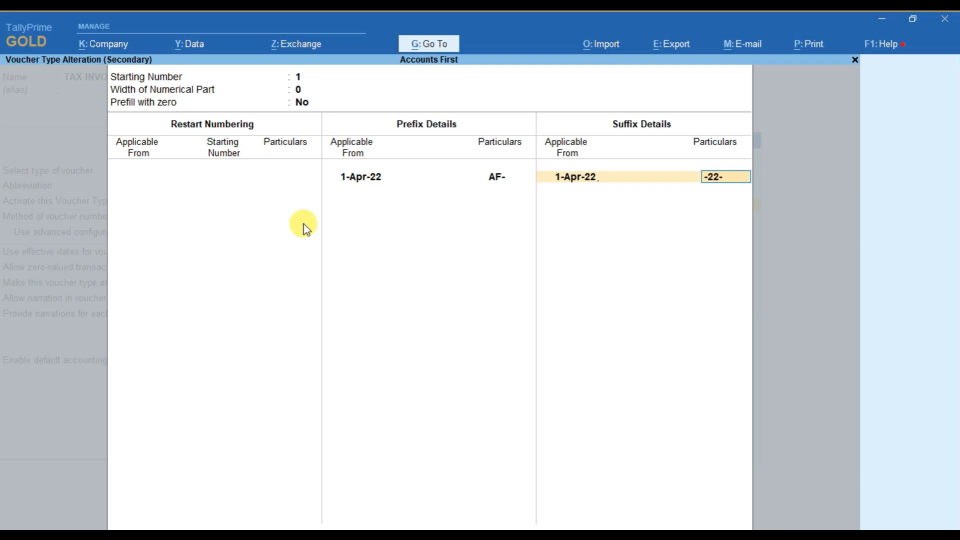
{"action": "type", "text": "23"}
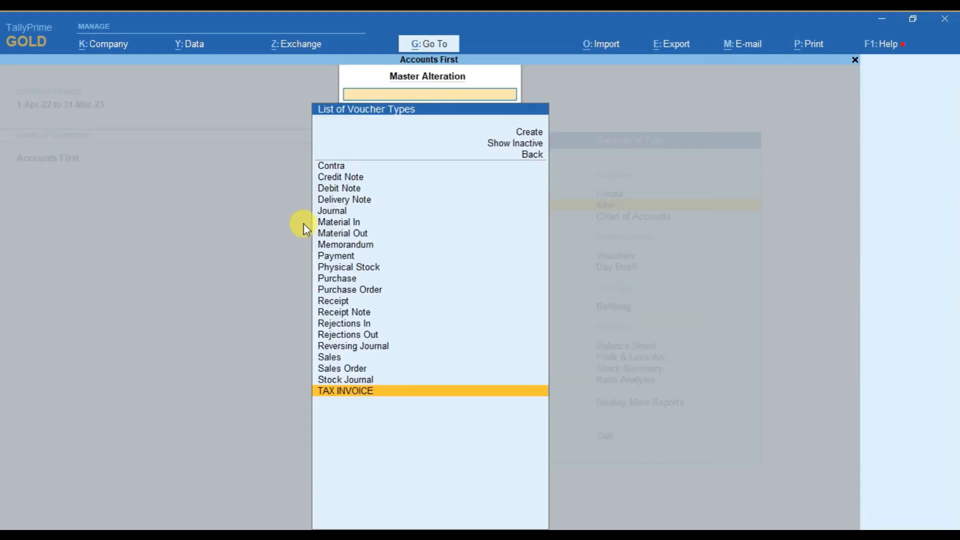
Return to voucher entry to confirm the TAX INVOICE number shows AF-1-22/23.
{"action": "key", "text": "Escape"}
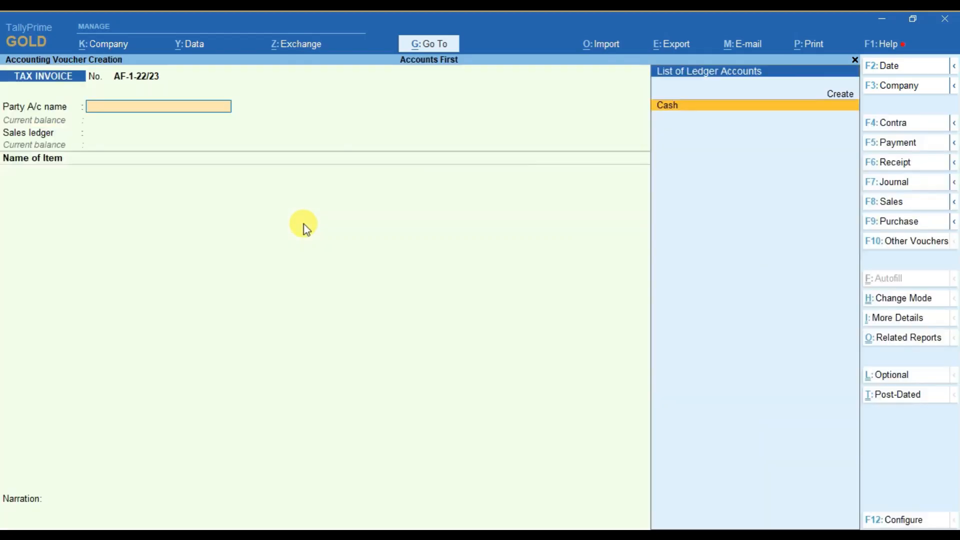
{"action": "mouse_move", "coordinate": [136, 83]}
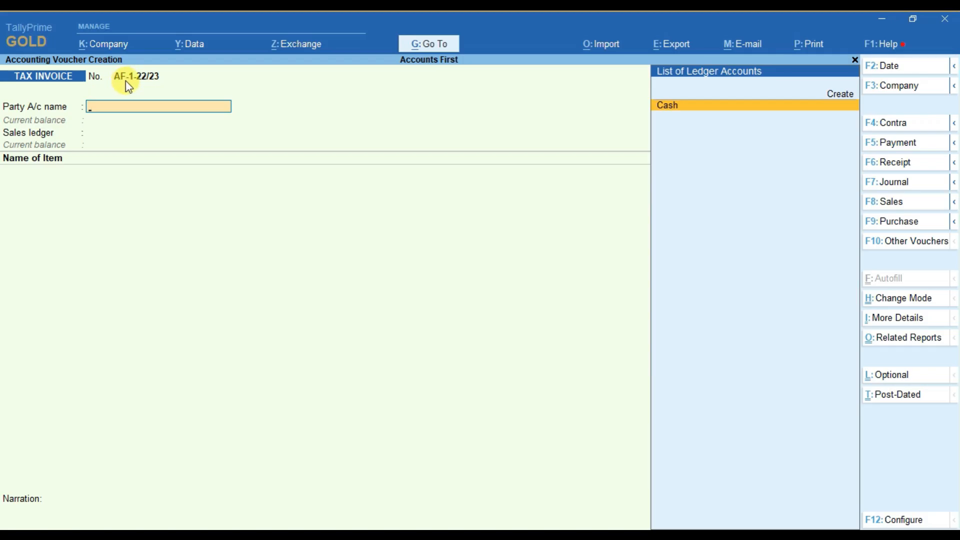
{"action": "mouse_move", "coordinate": [132, 80]}
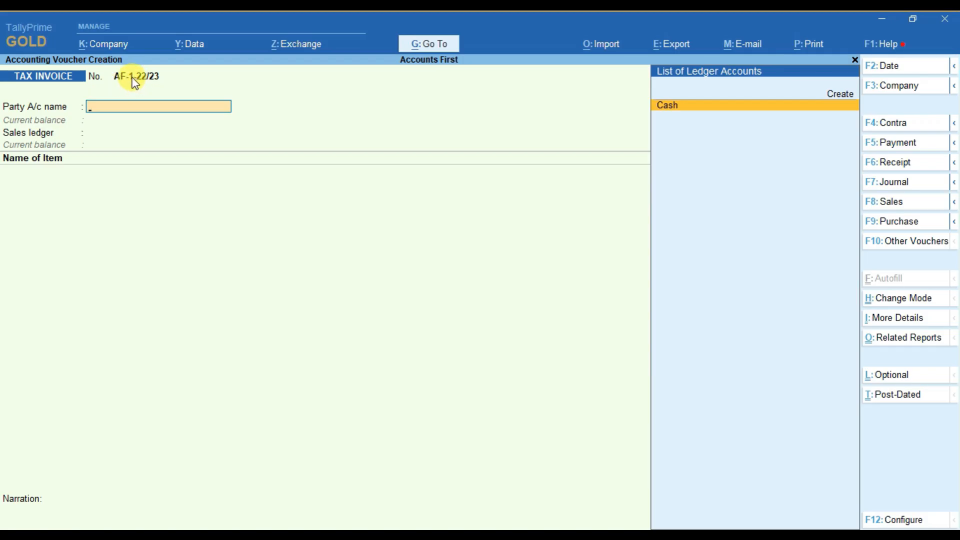
{"action": "mouse_move", "coordinate": [155, 85]}
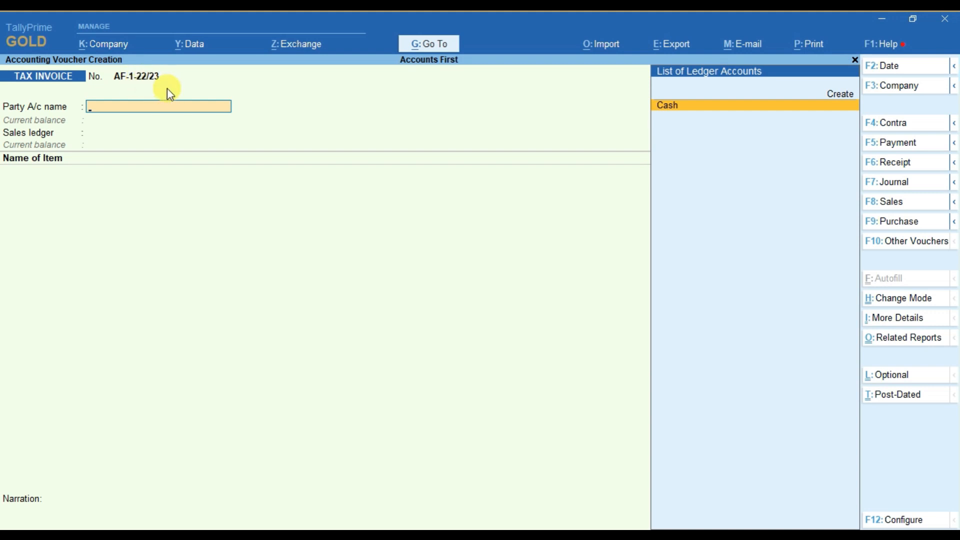
{"action": "mouse_move", "coordinate": [285, 234]}
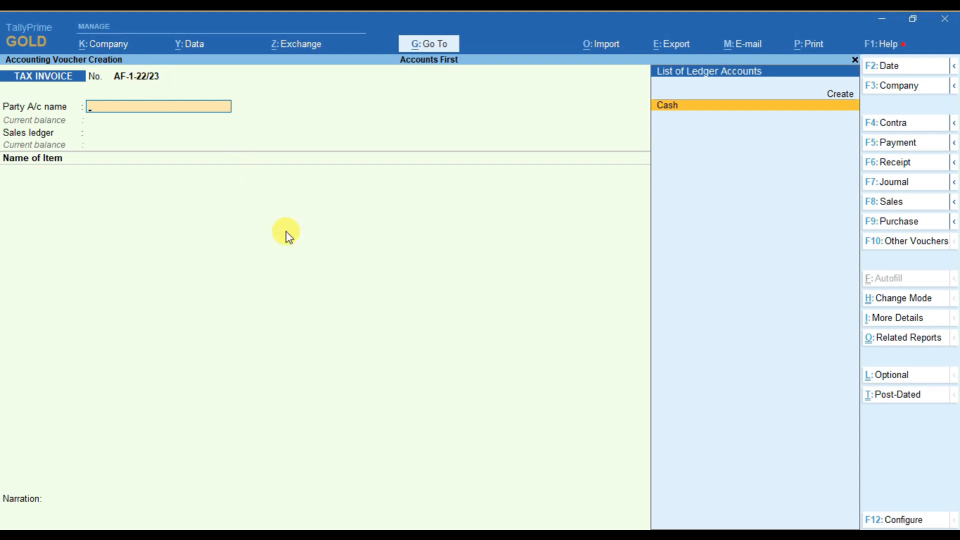